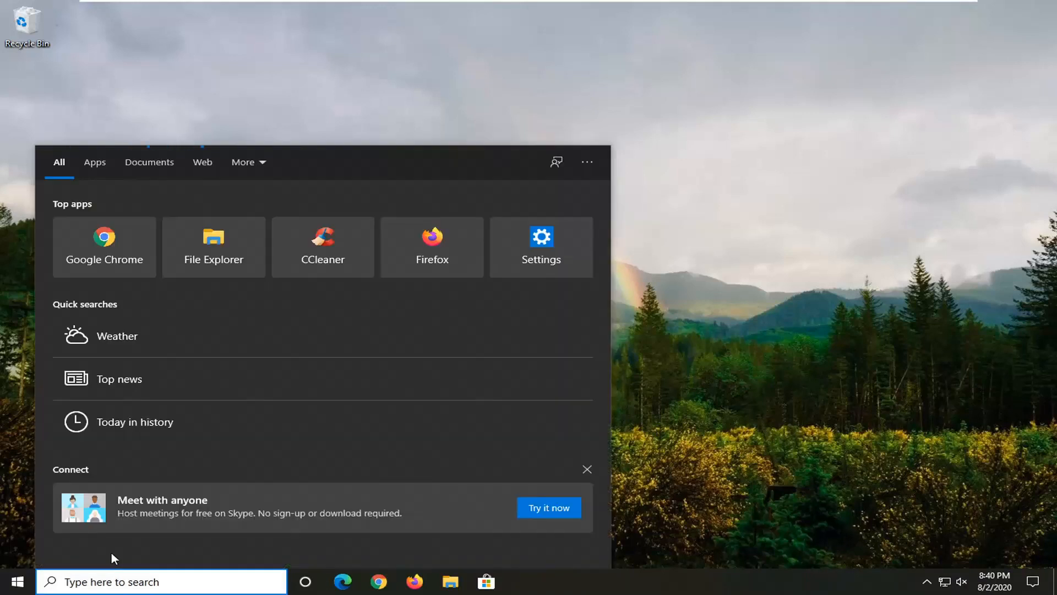
- Search Windows for %appdata% to locate the AppData file folder
text(%appdata%)
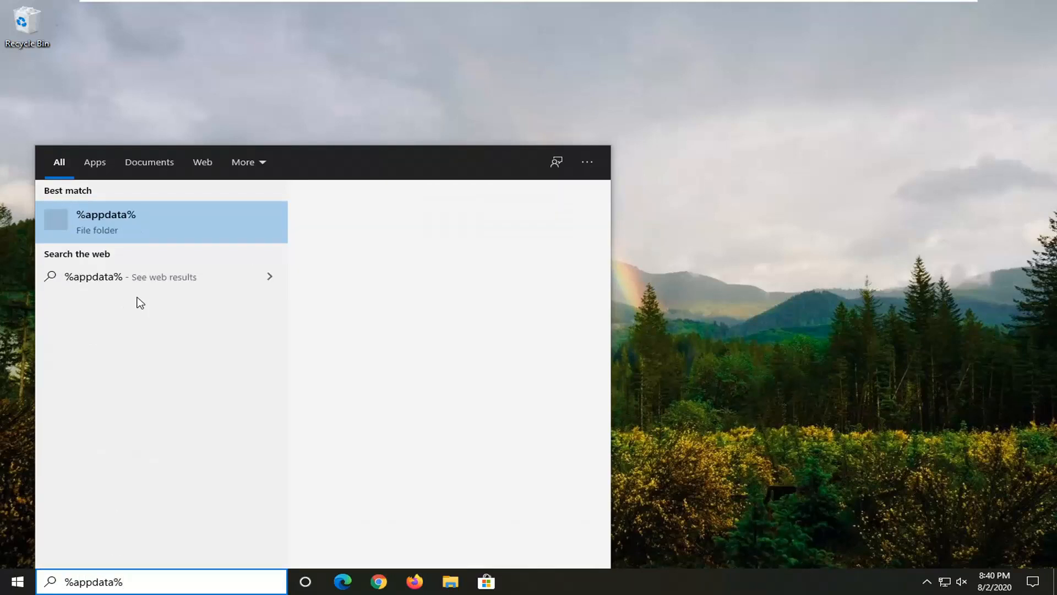
mouse_move(93, 237)
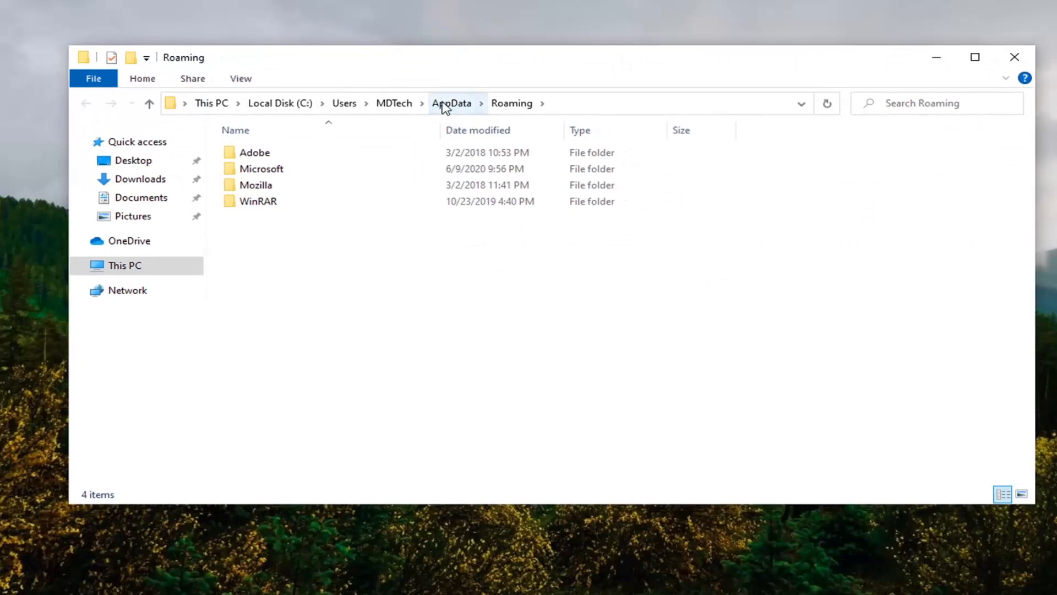
mouse_move(489, 104)
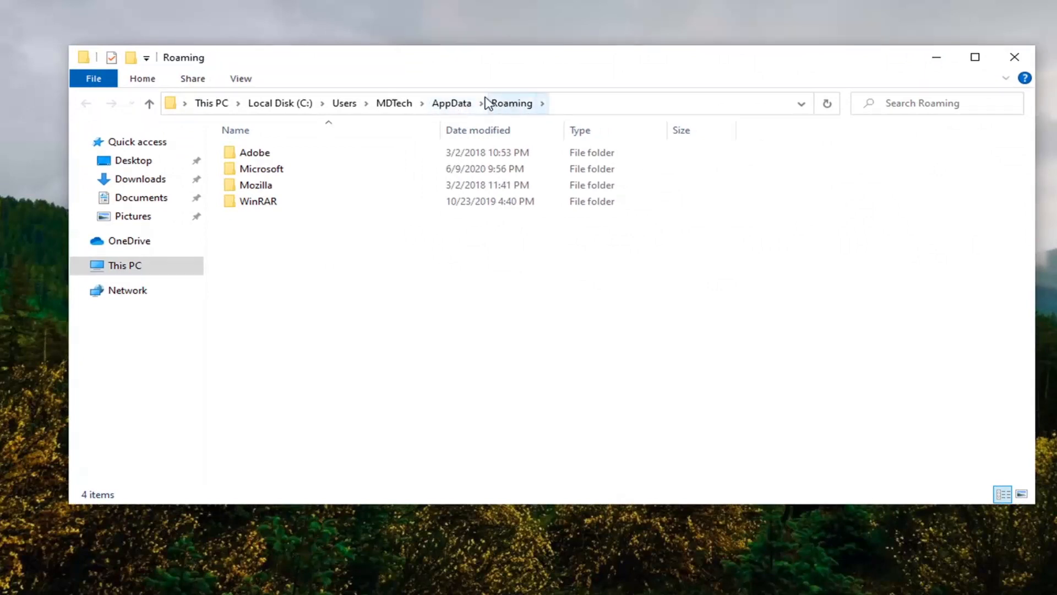
- Navigate from Roaming up to AppData\Local\Packages and pick the Microsoft.MicrosoftEdge_8wekyb3d8bbwe folder
click(451, 104)
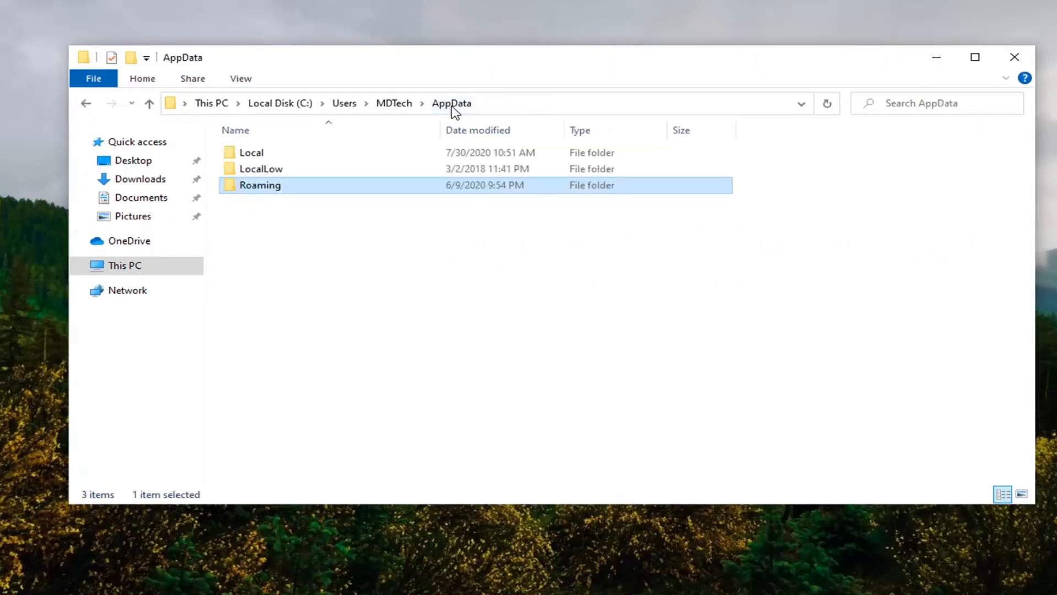
click(252, 152)
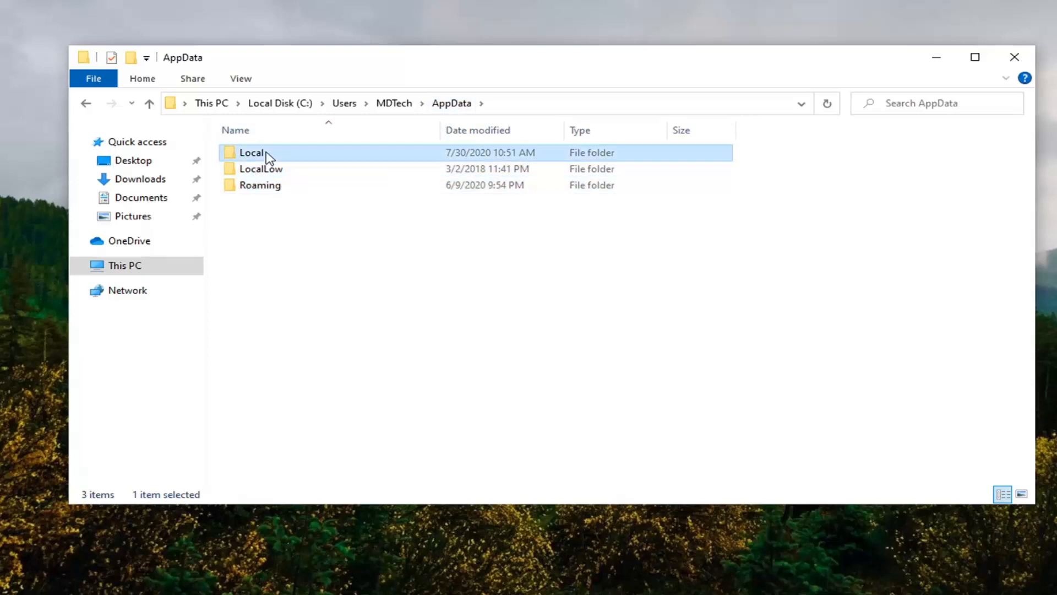
double_click(246, 152)
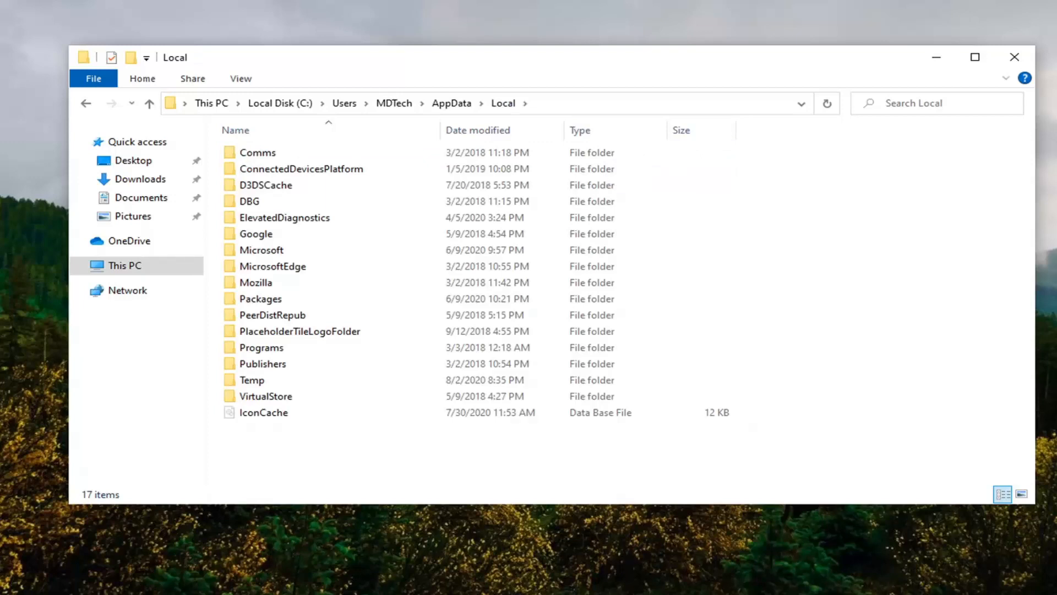
click(261, 299)
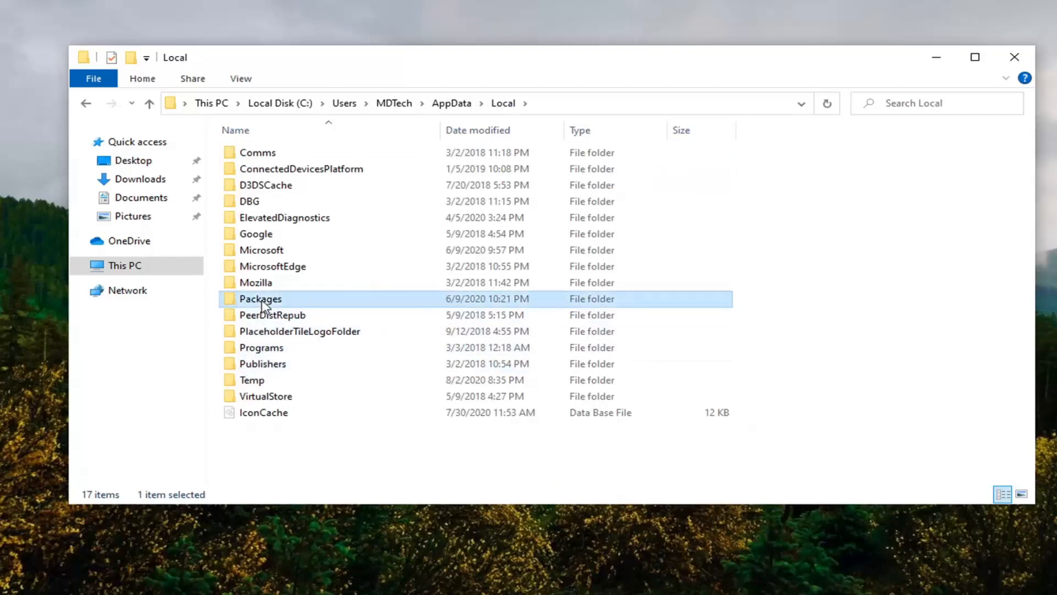
double_click(260, 298)
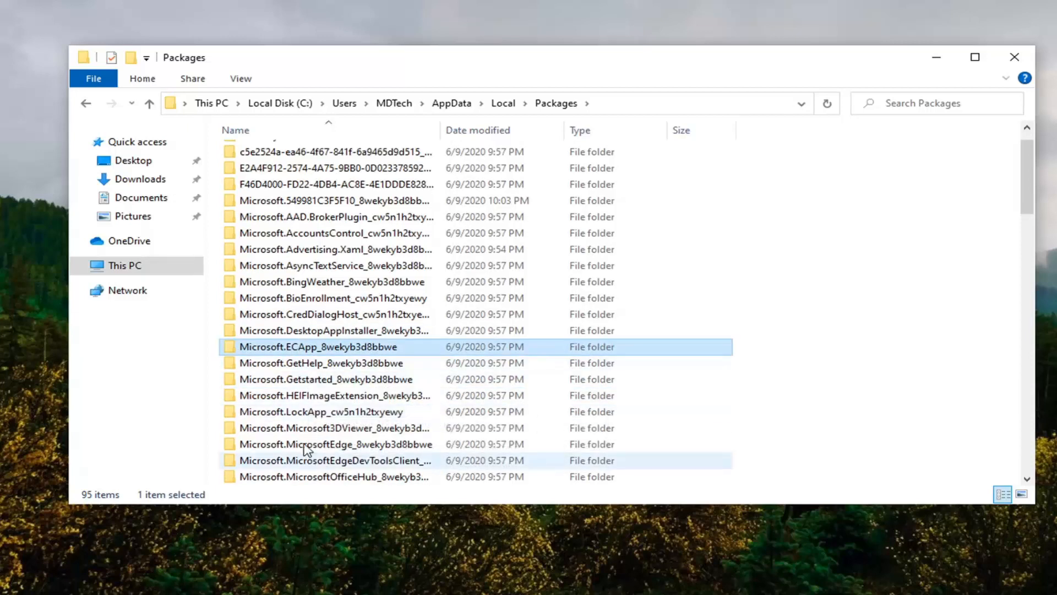
click(306, 444)
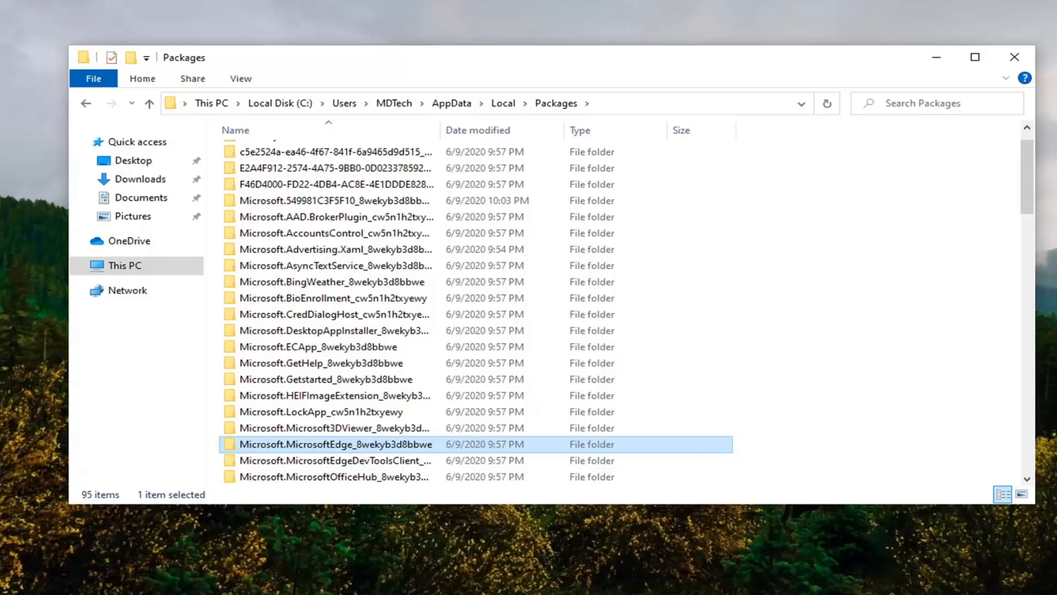
mouse_move(281, 456)
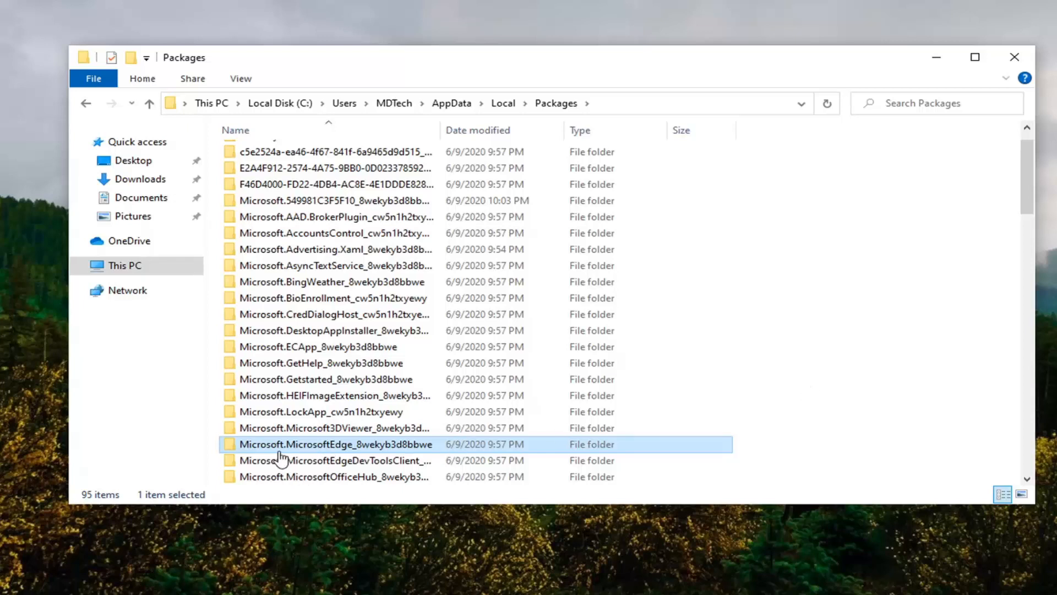
mouse_move(359, 454)
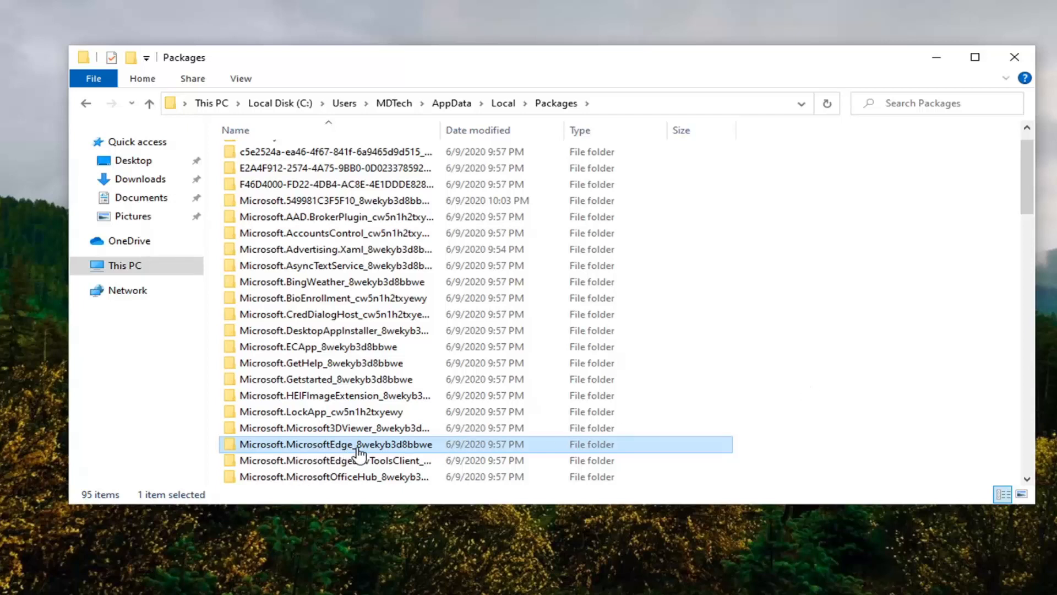
mouse_move(377, 460)
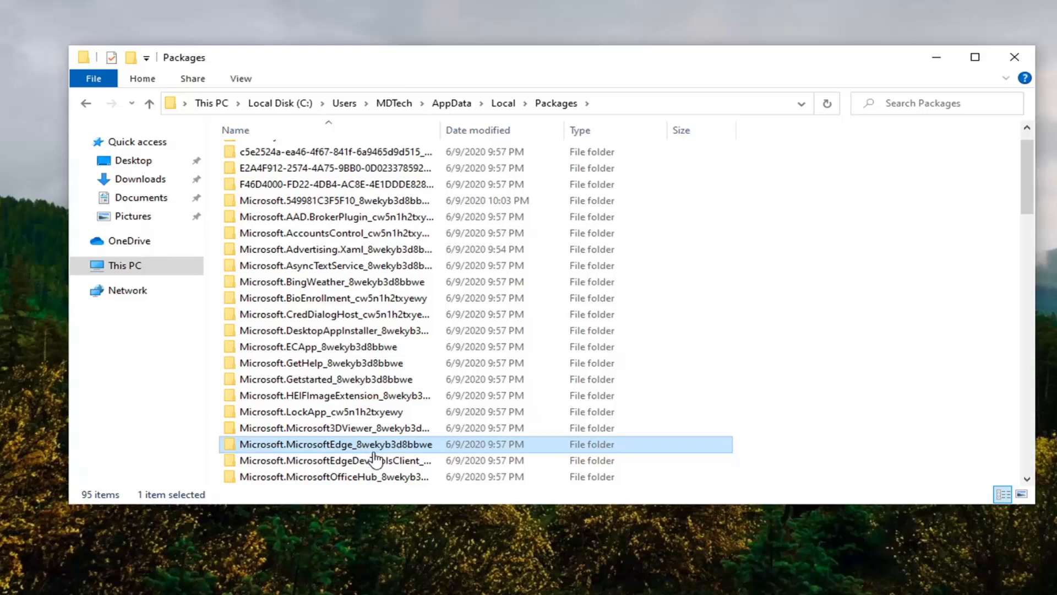
mouse_move(376, 457)
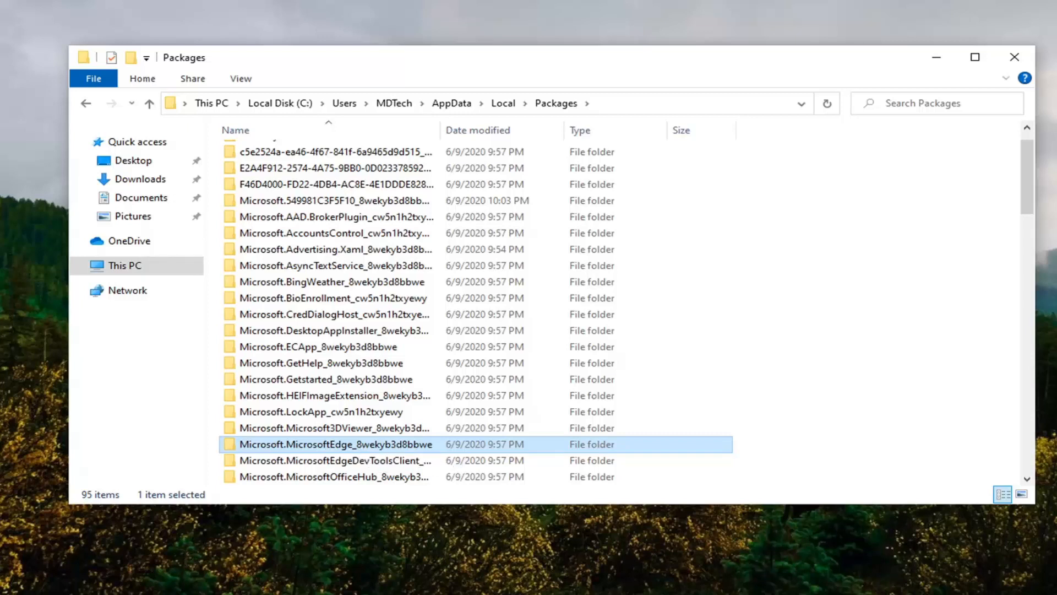
mouse_move(358, 452)
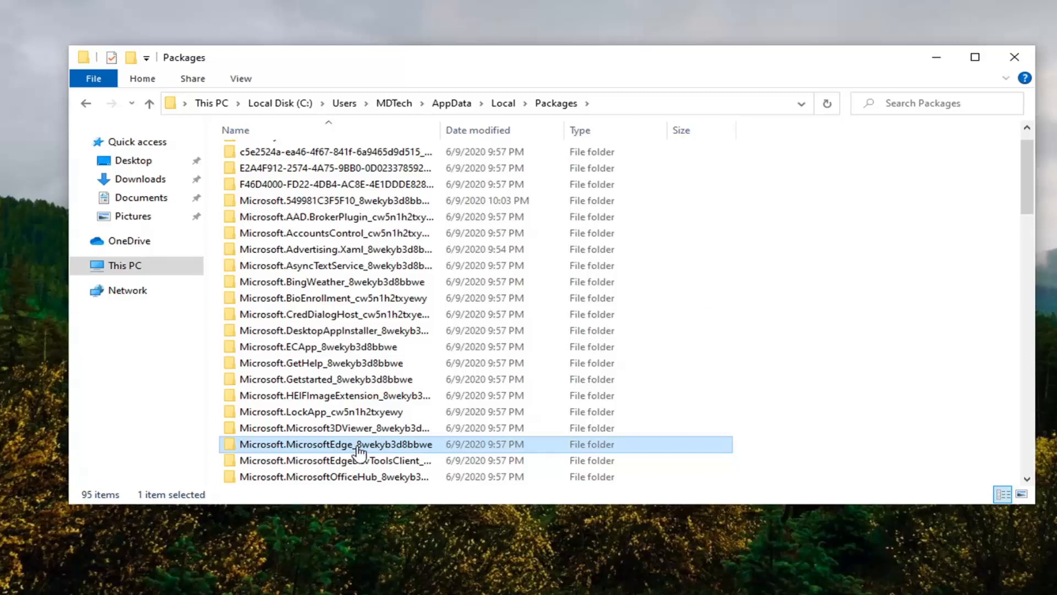
- Drill into the Edge package's AC\MicrosoftEdge\User\Default\Recovery folder
double_click(354, 444)
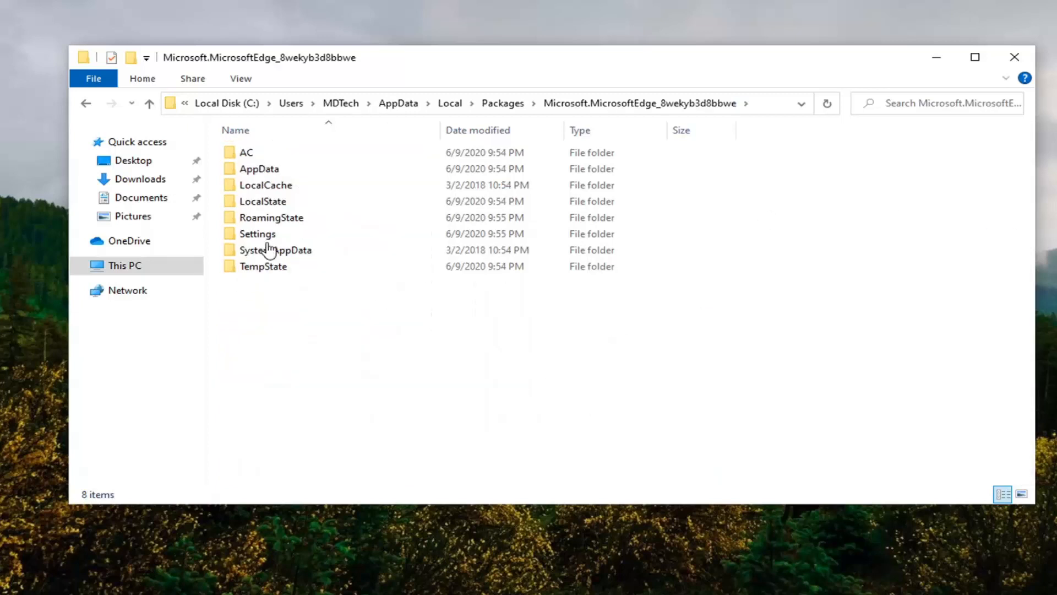
click(247, 152)
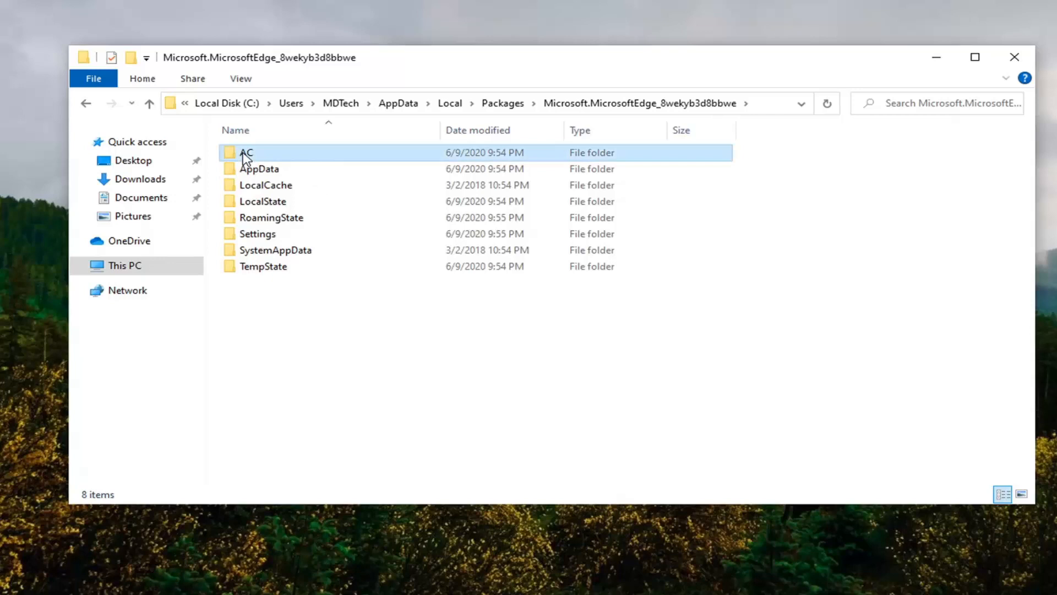
double_click(244, 152)
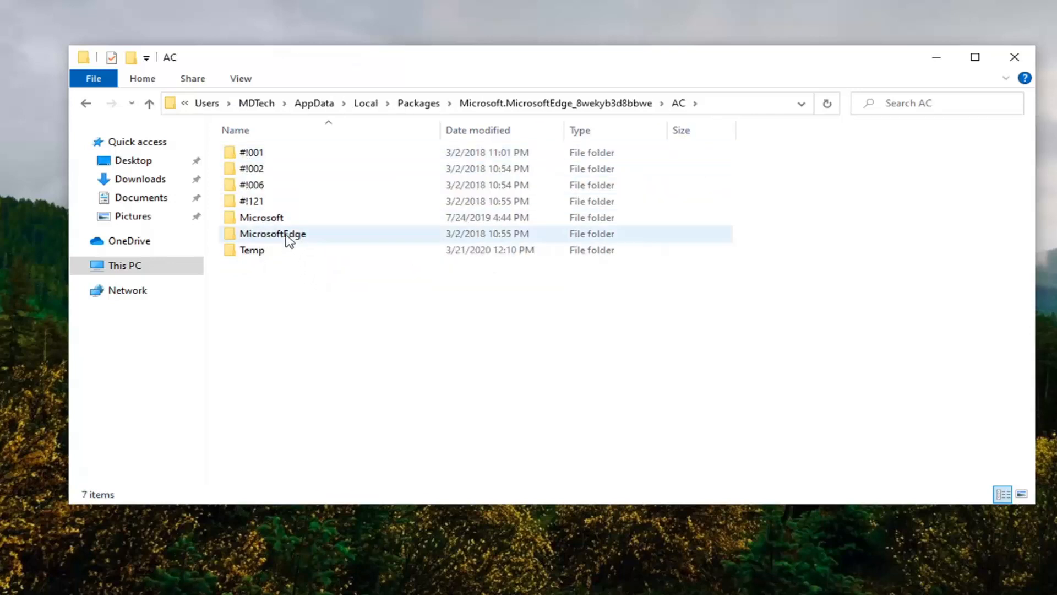
double_click(274, 233)
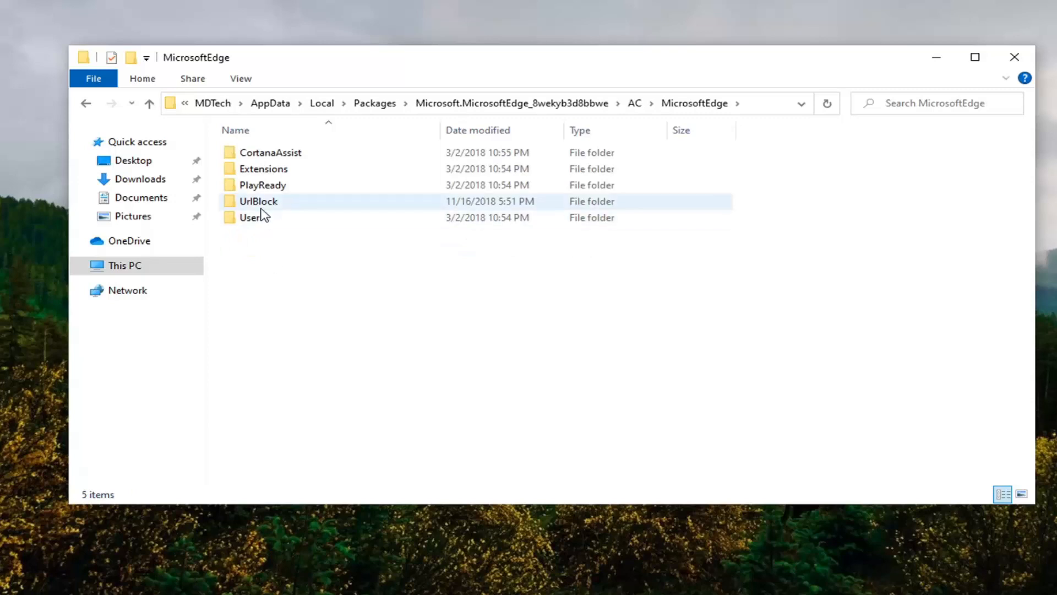
double_click(251, 217)
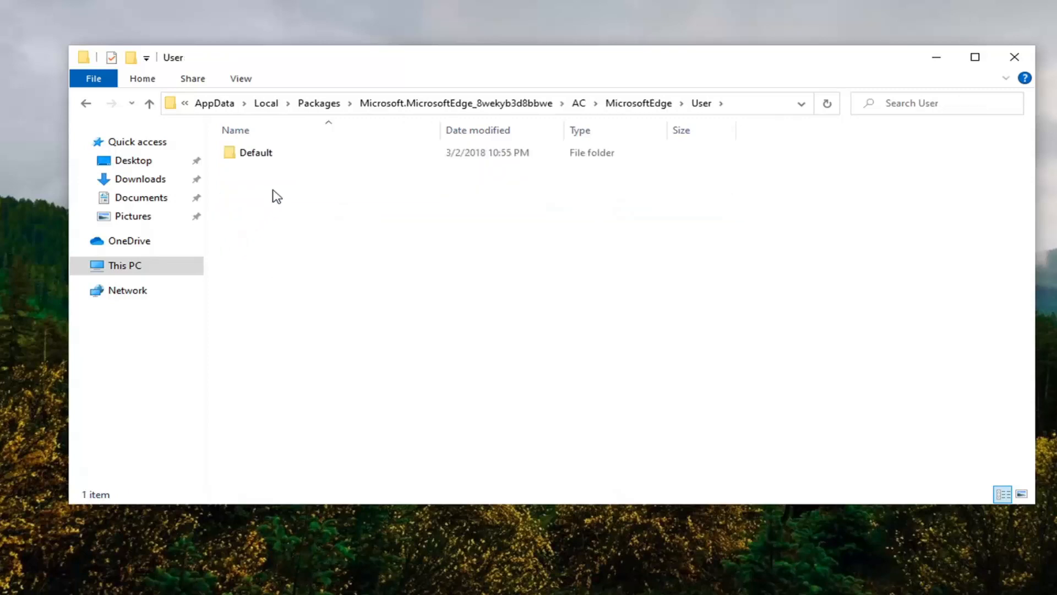
double_click(257, 152)
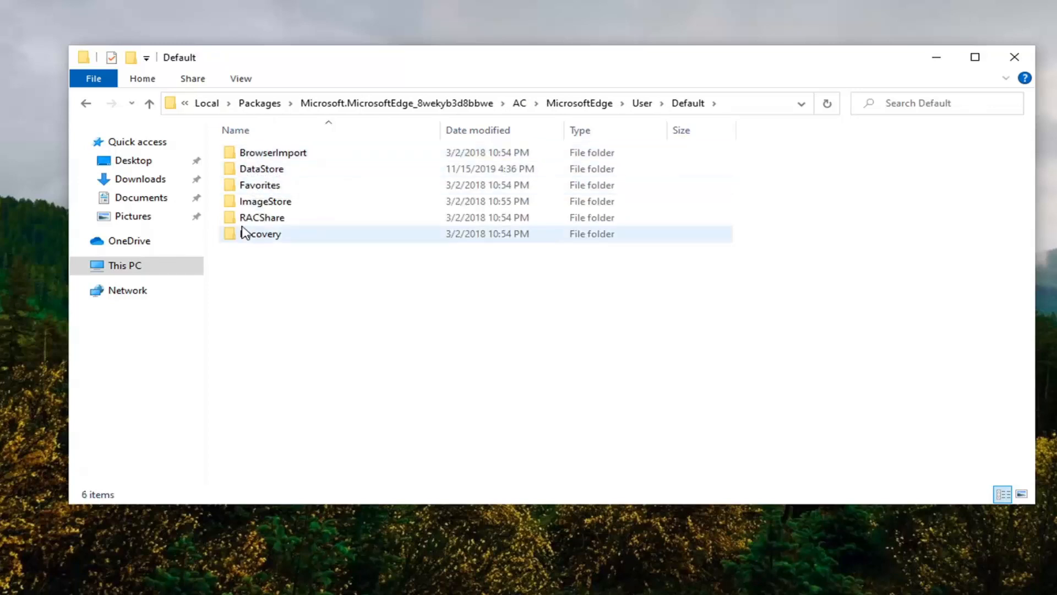
double_click(260, 233)
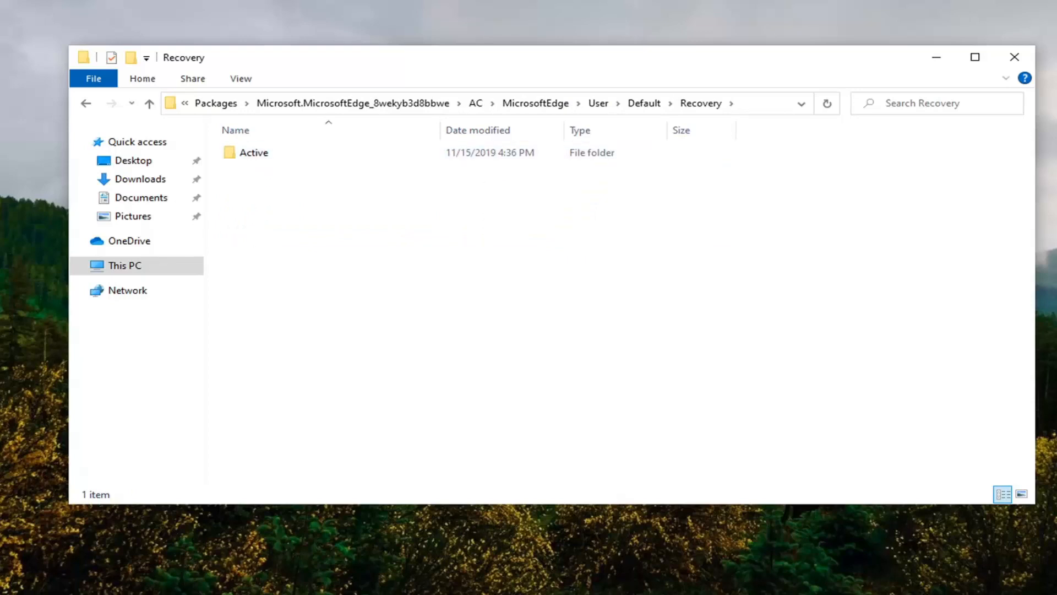
mouse_move(290, 169)
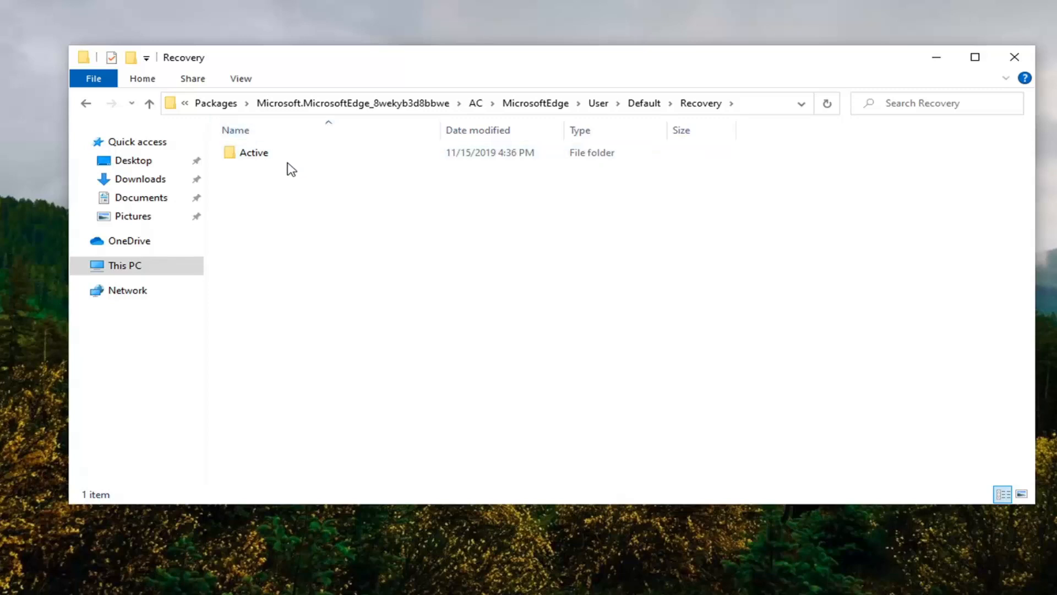
- Select all 13 DAT files in Recovery\Active and delete them, then bring up the Start menu
double_click(255, 152)
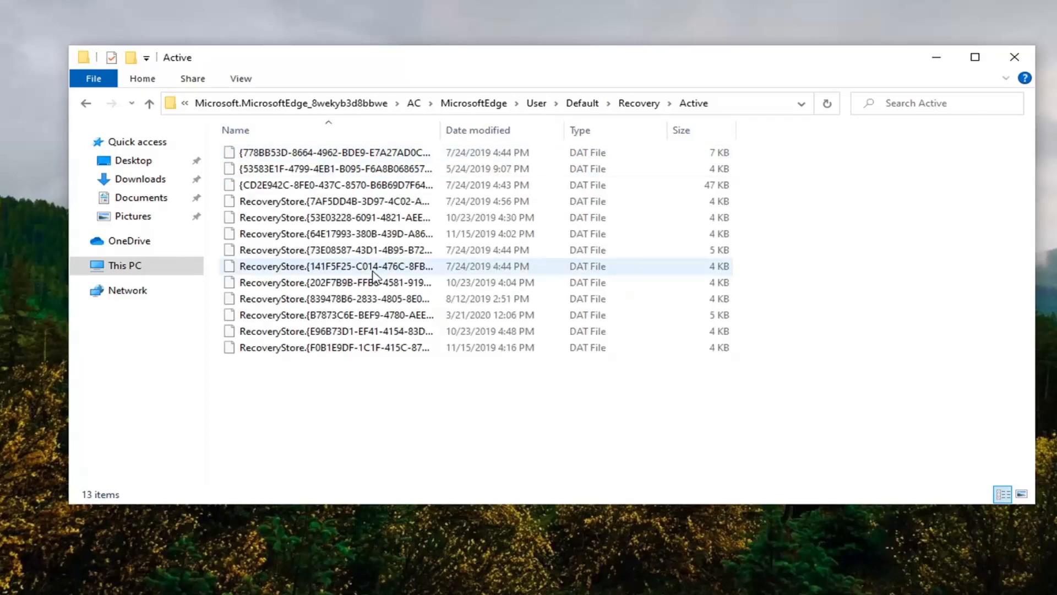
click(328, 234)
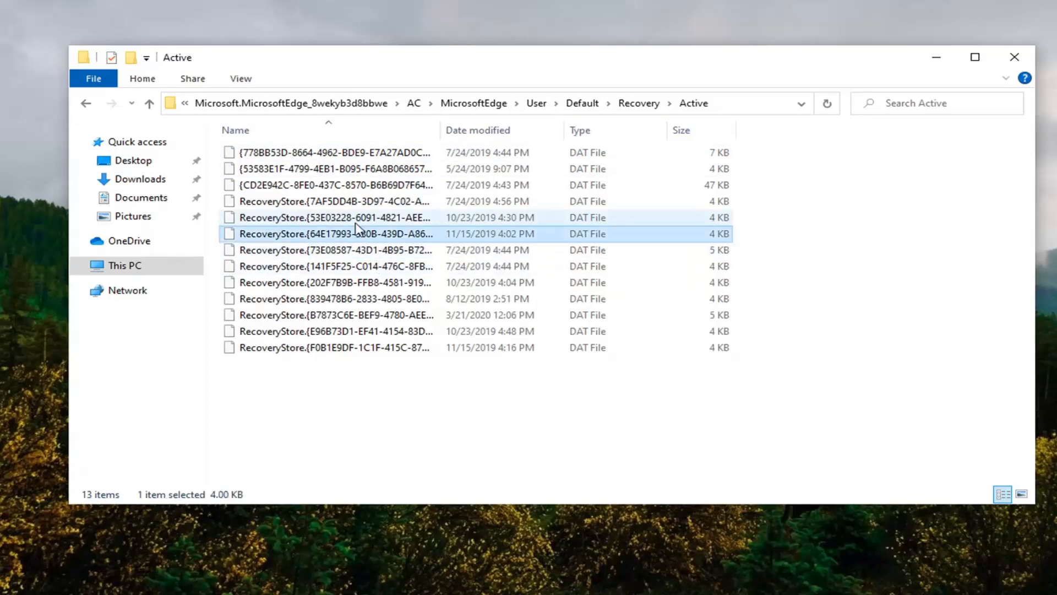
key(ctrl+a)
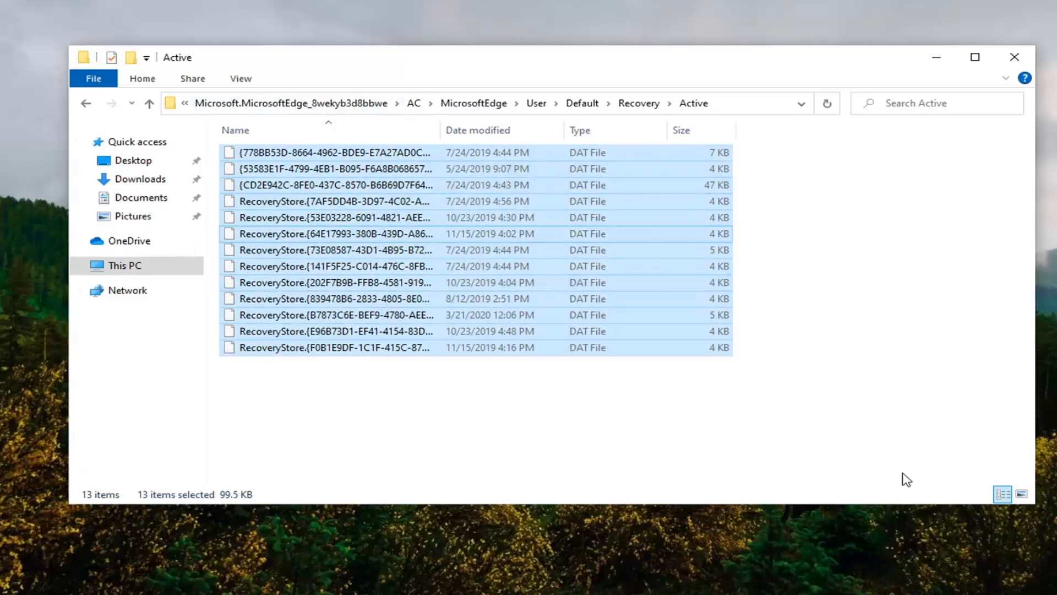
mouse_move(925, 450)
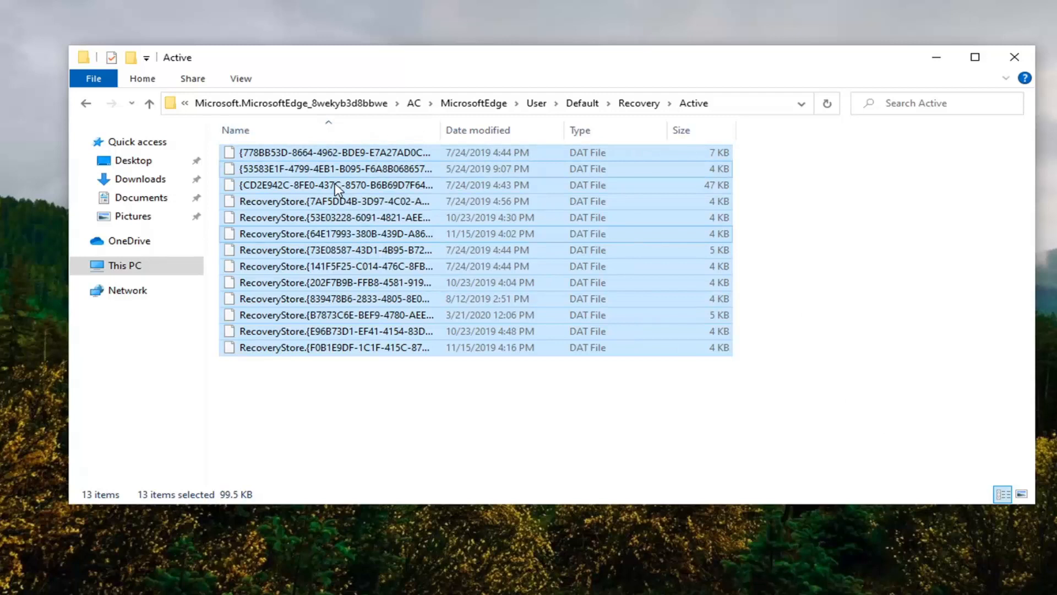
right_click(334, 185)
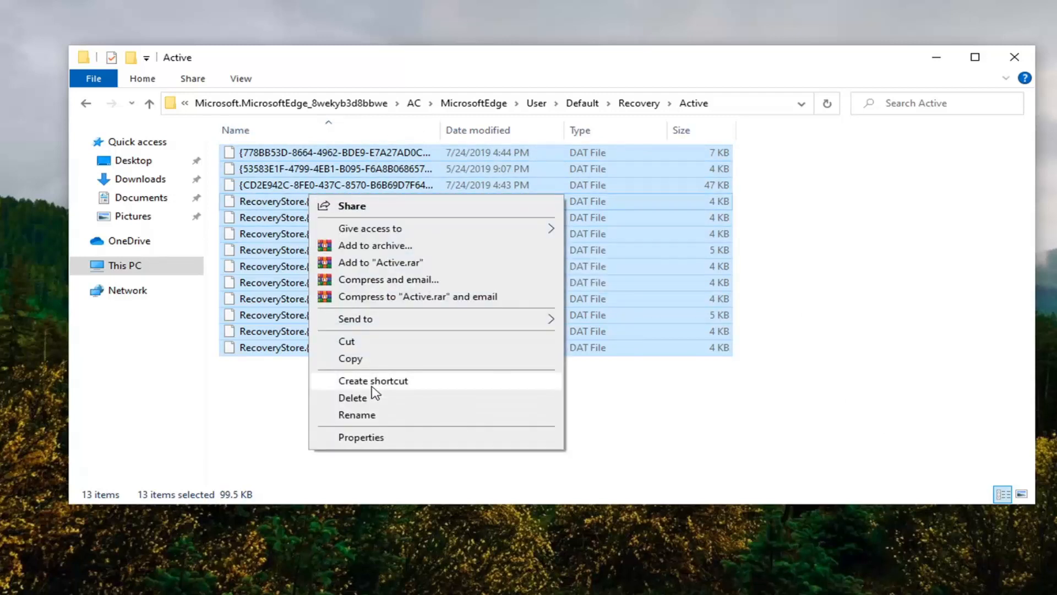
click(353, 397)
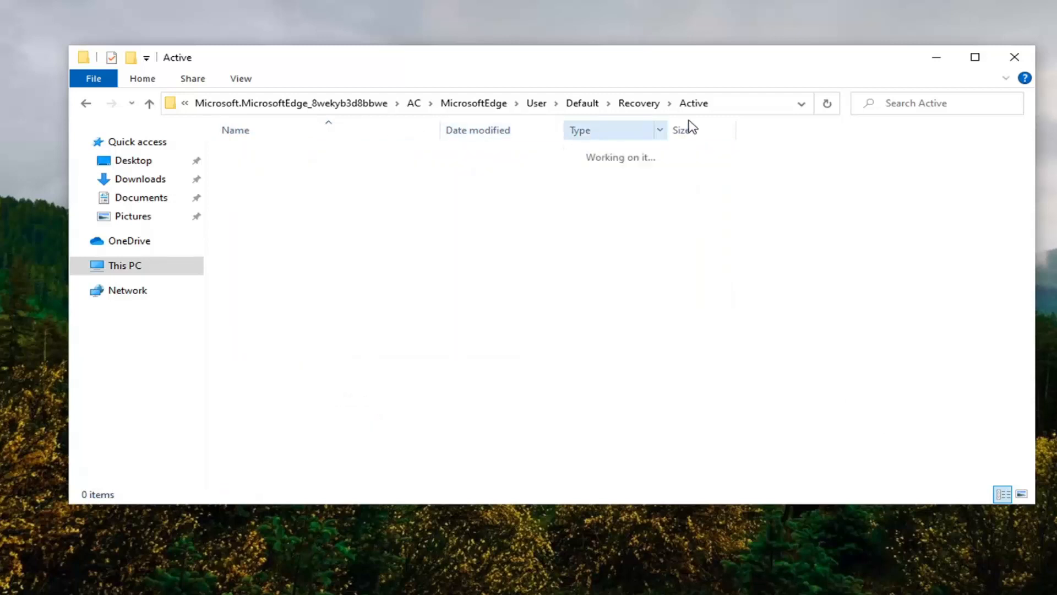
click(10, 566)
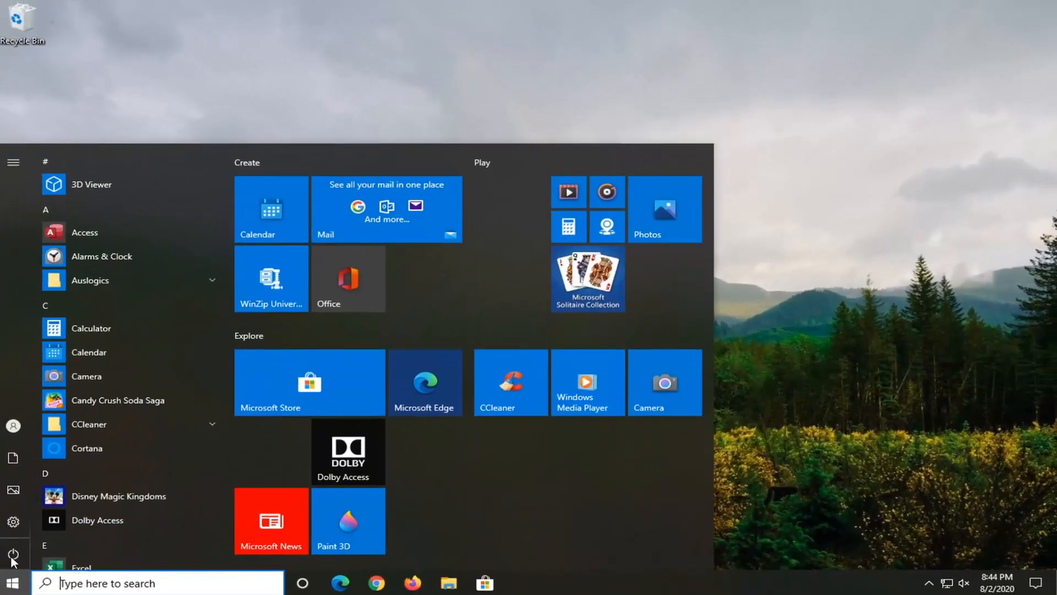
- Restart the computer from the Start menu power options
click(12, 554)
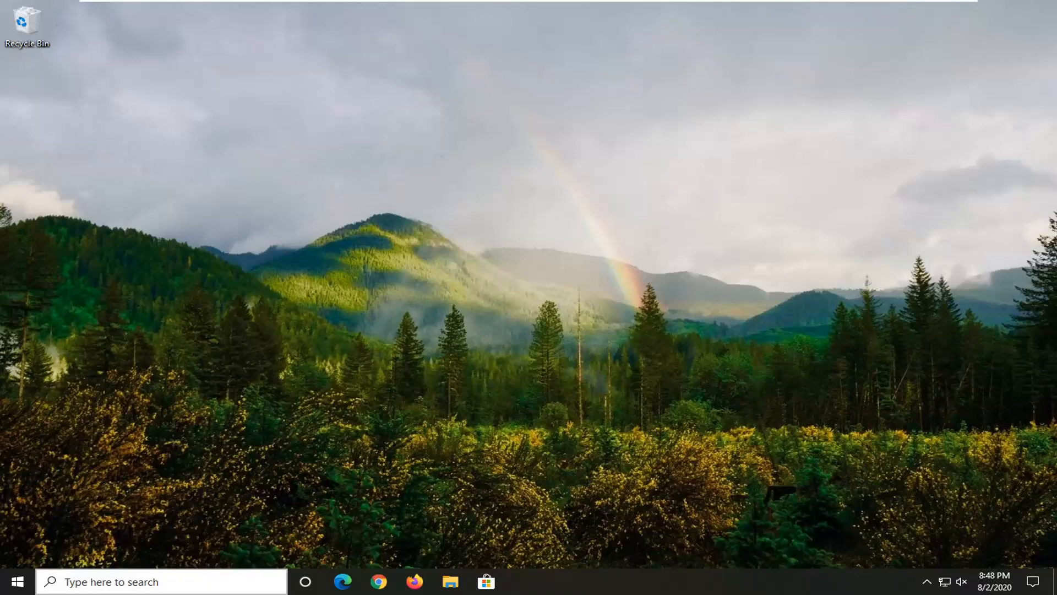
mouse_move(371, 440)
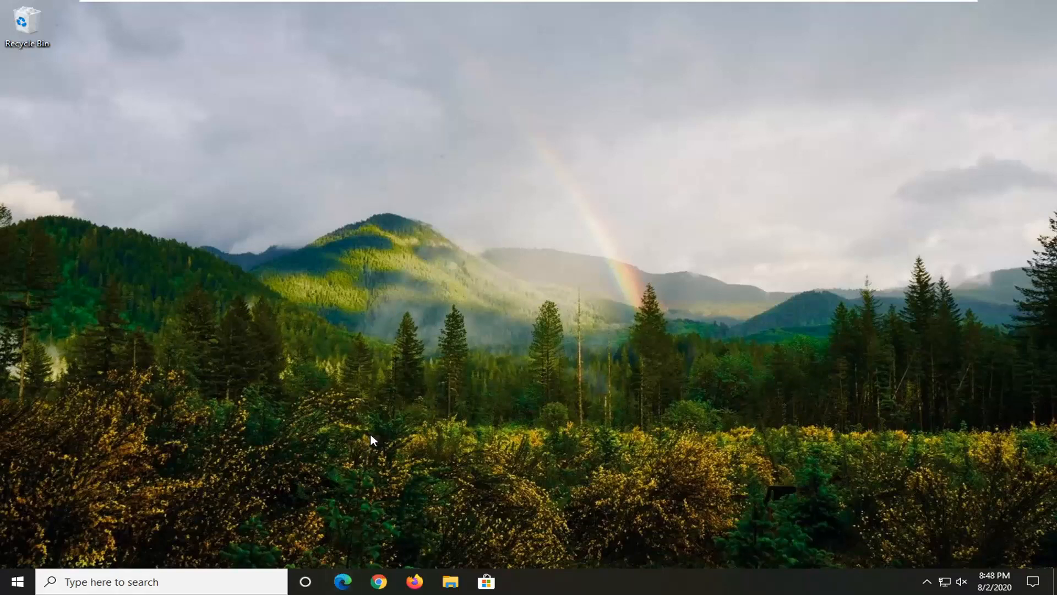
- Relaunch Edge and search Google for mdtechvideos, scrolling down the results
click(343, 581)
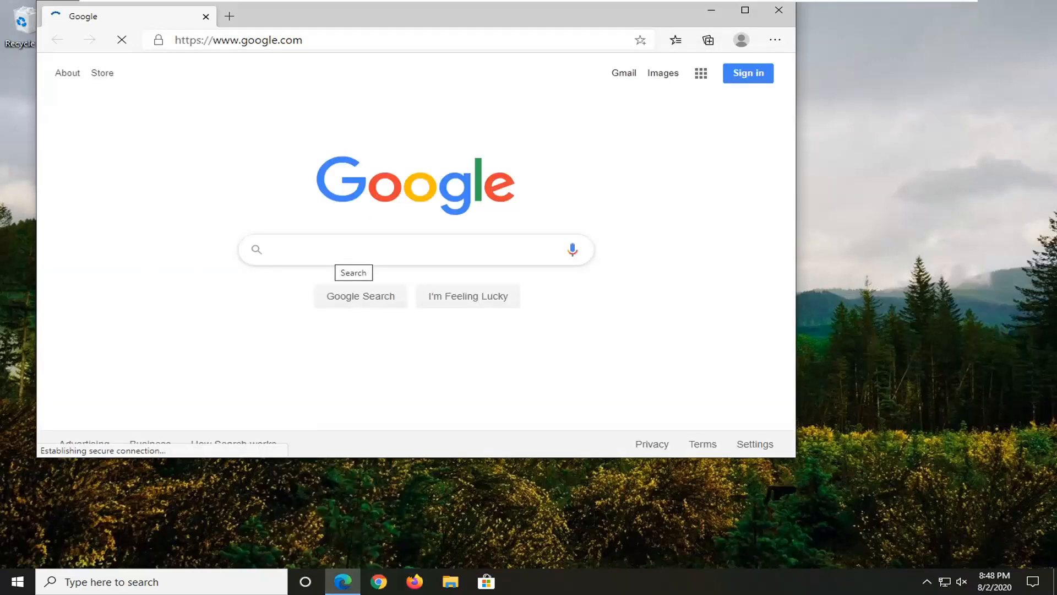
text(wikipedia)
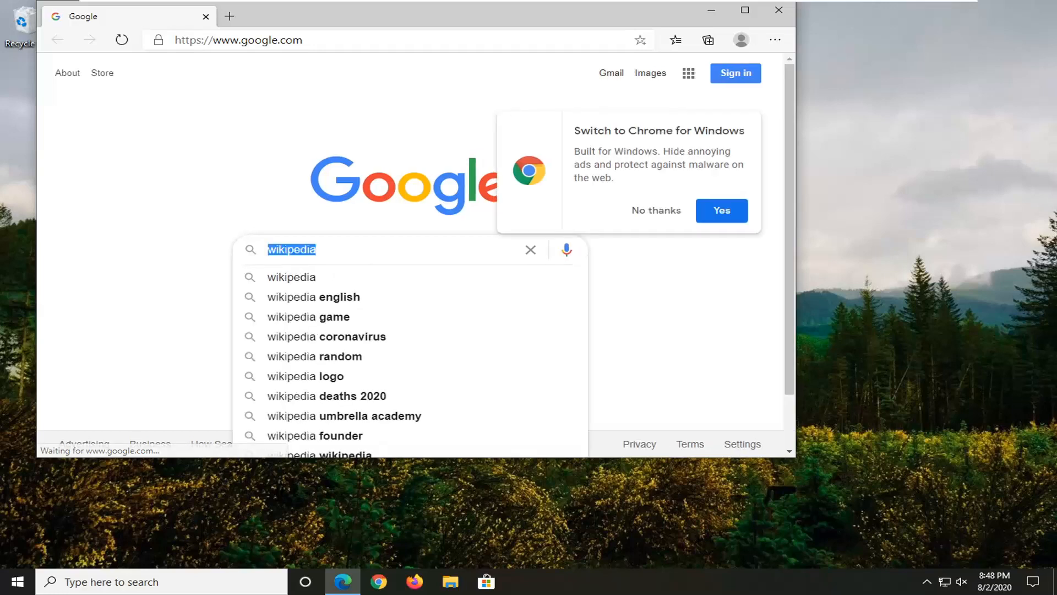
text(mdtechvideos)
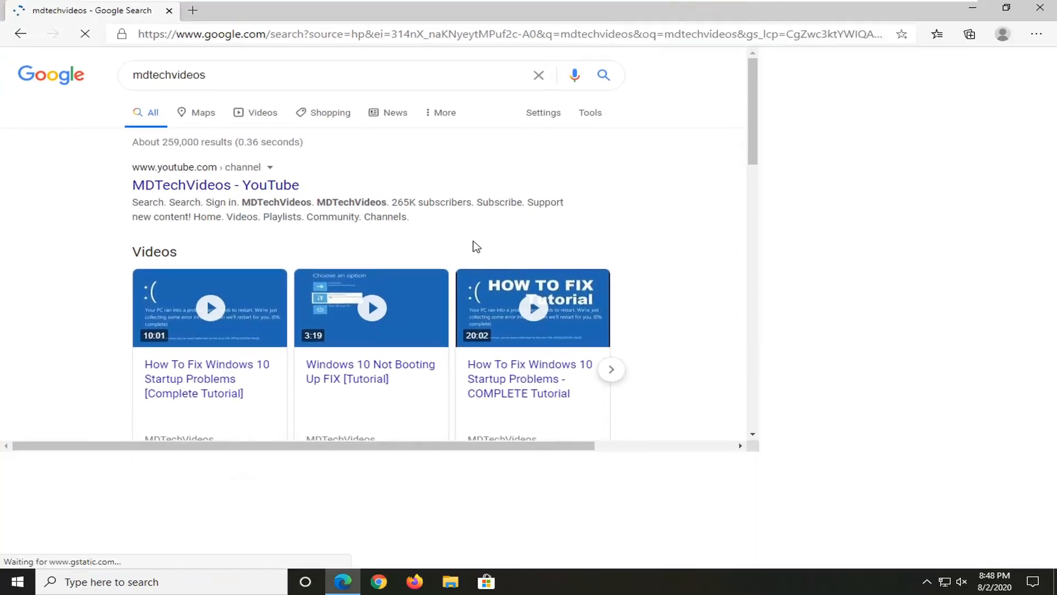
scroll(down, 3)
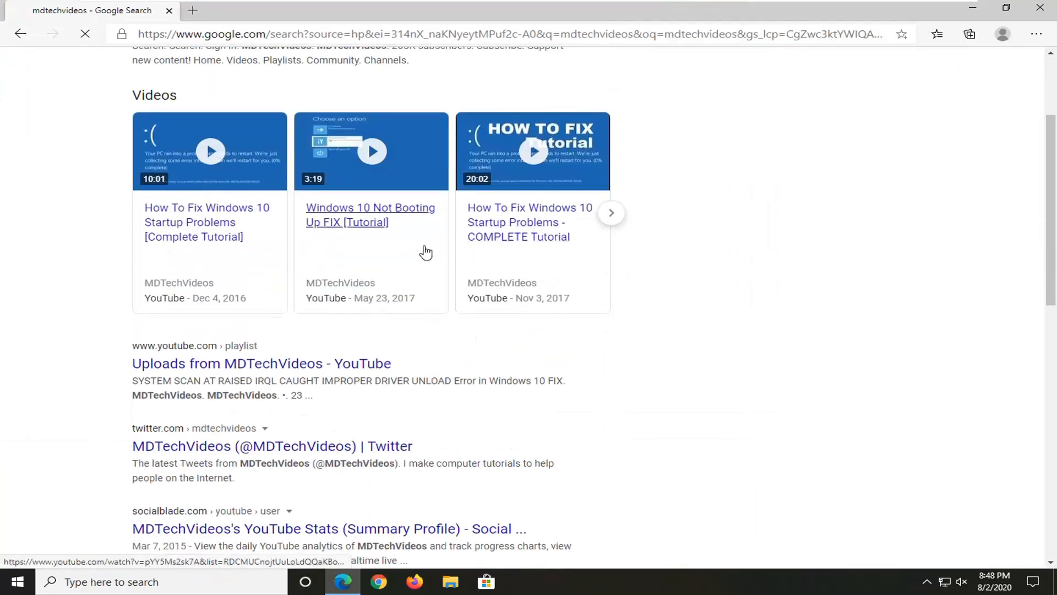